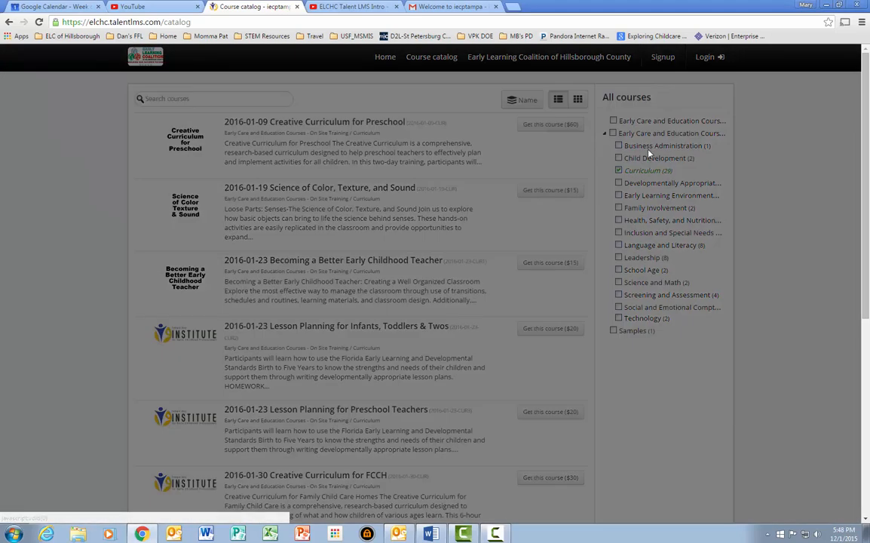
Fill in the new learner's name, email, username, password, birth date, gender, race and ethnicity on the signup form.
click(662, 57)
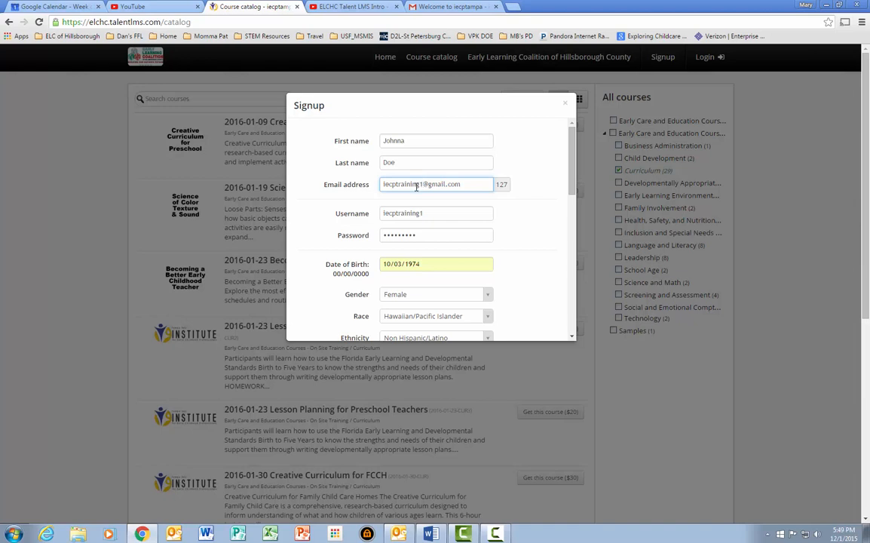
mouse_move(407, 210)
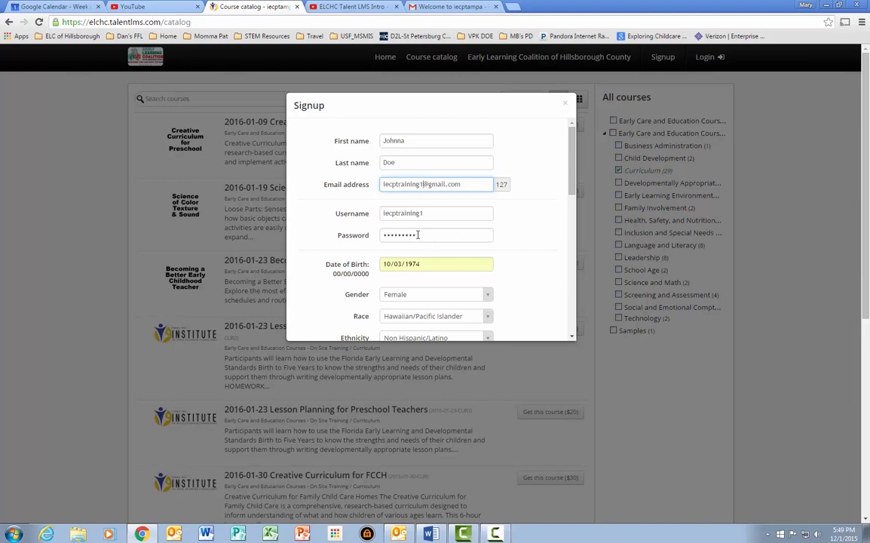
scroll(down, 3)
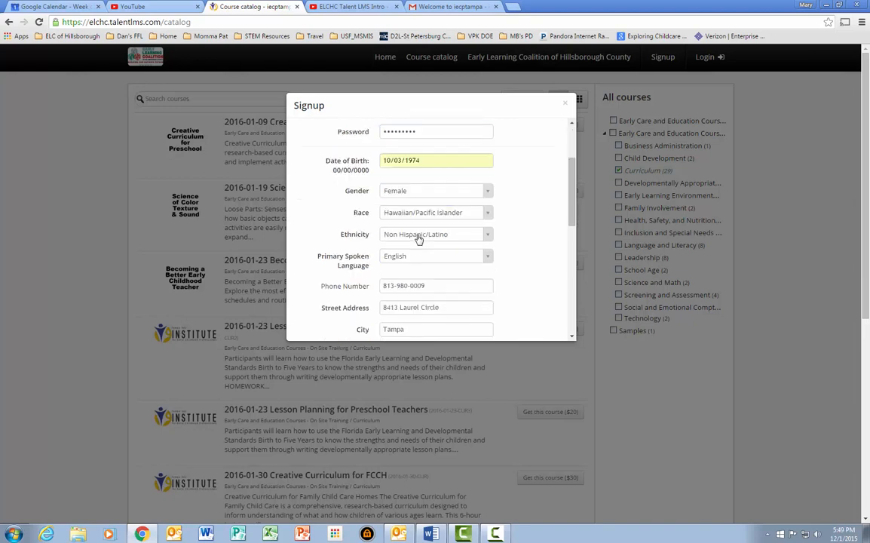
Enter the employer, education and household details and submit the signup form.
click(404, 313)
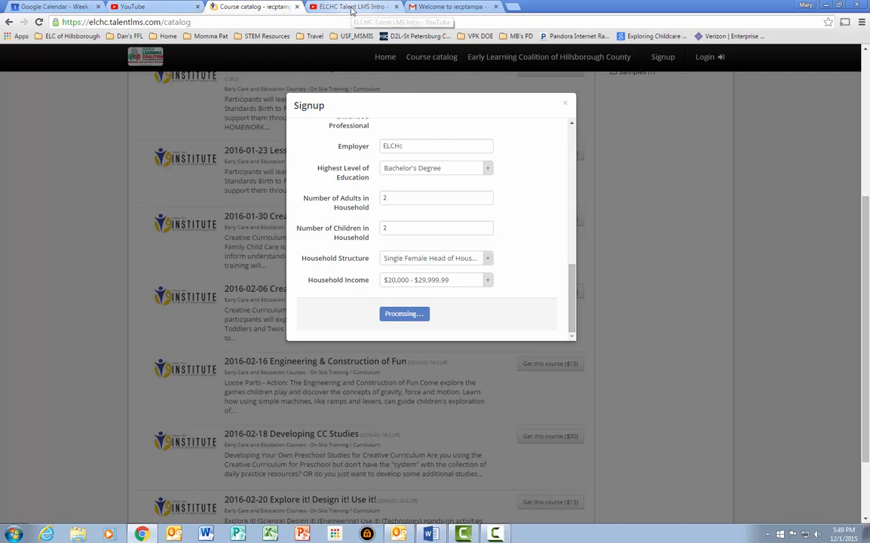
click(452, 7)
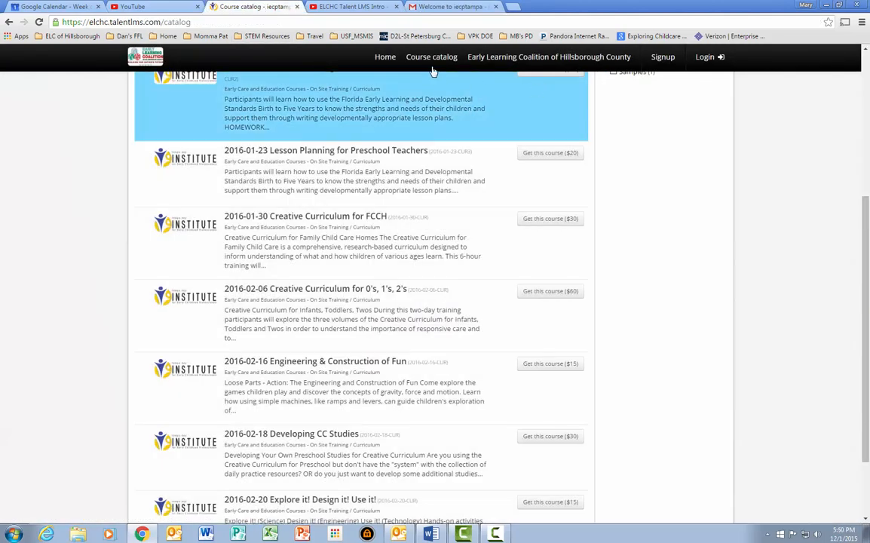
Go to the Tampa Bay Institute home page from the top navigation bar.
click(384, 57)
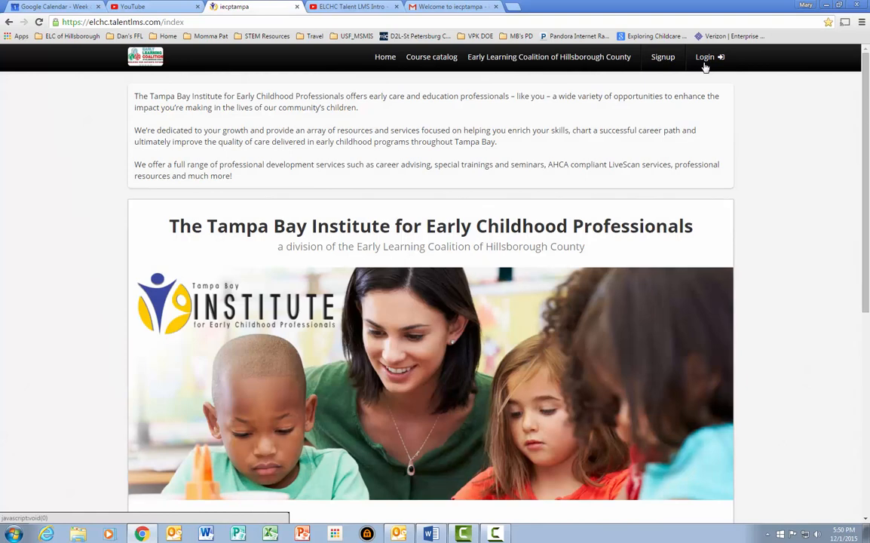
mouse_move(707, 69)
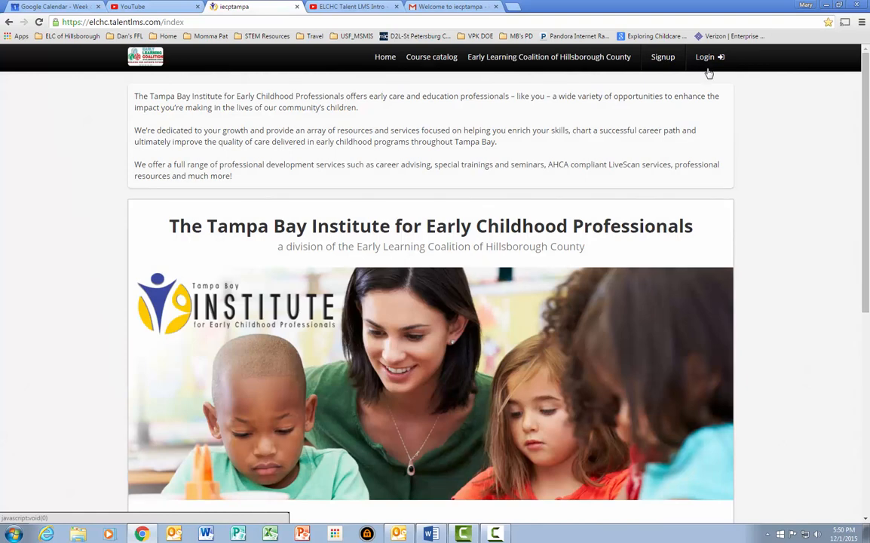